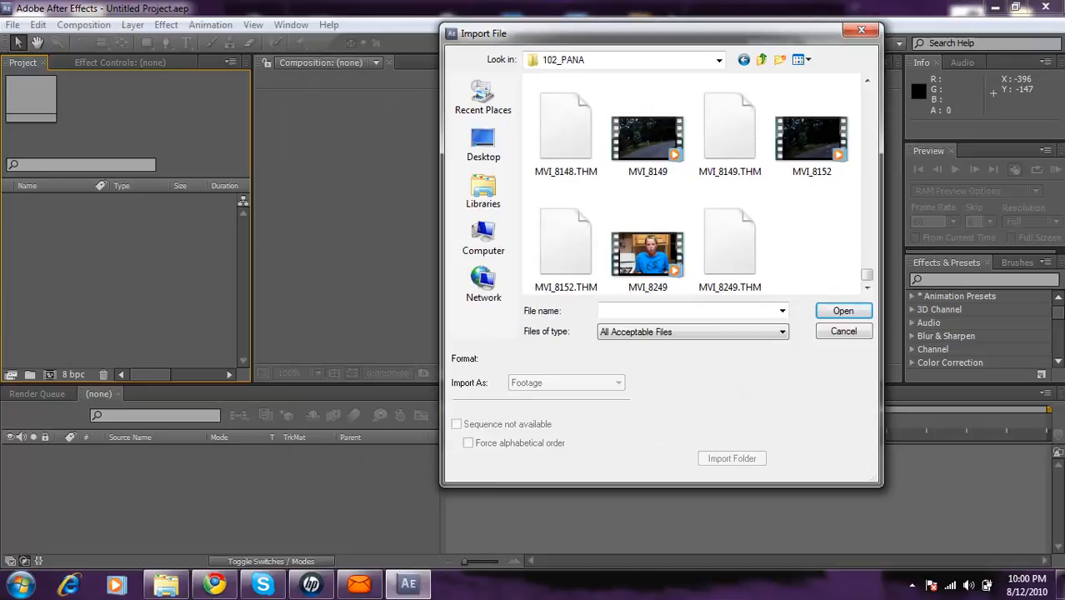
Step: Import MVI_7873.MOV and accept its alpha interpretation in Interpret Footage
scroll("up", 3)
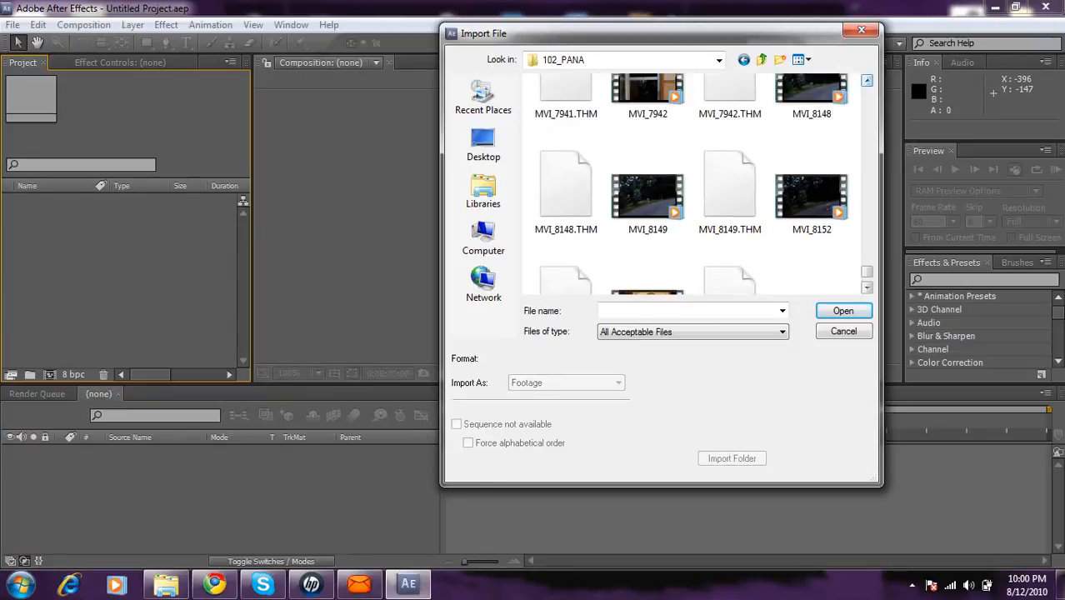
scroll("up", 3)
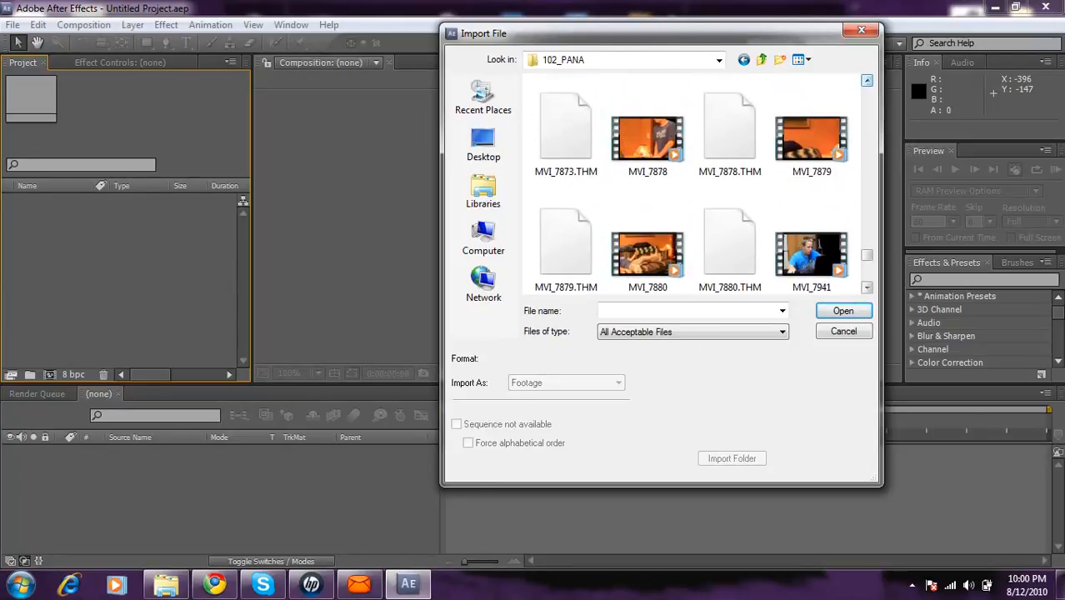
left_click(811, 133)
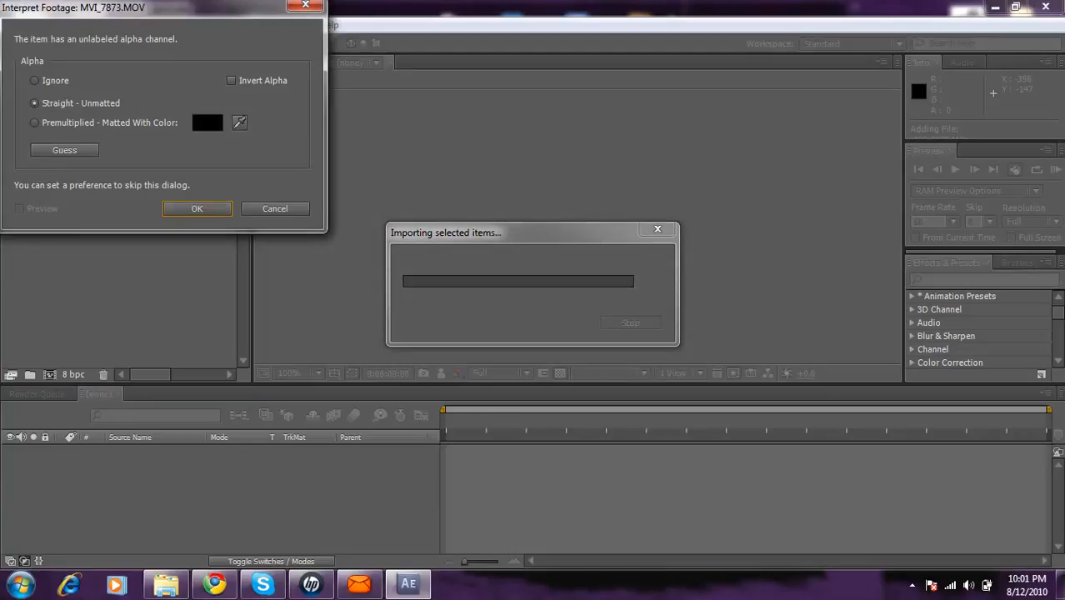
left_click(197, 208)
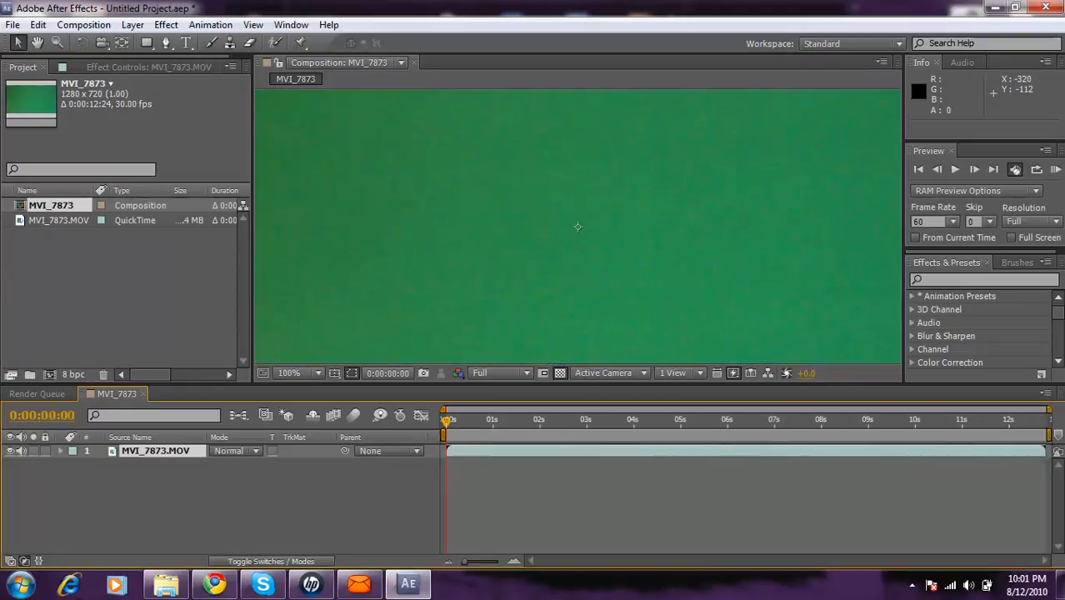
mouse_move(750, 462)
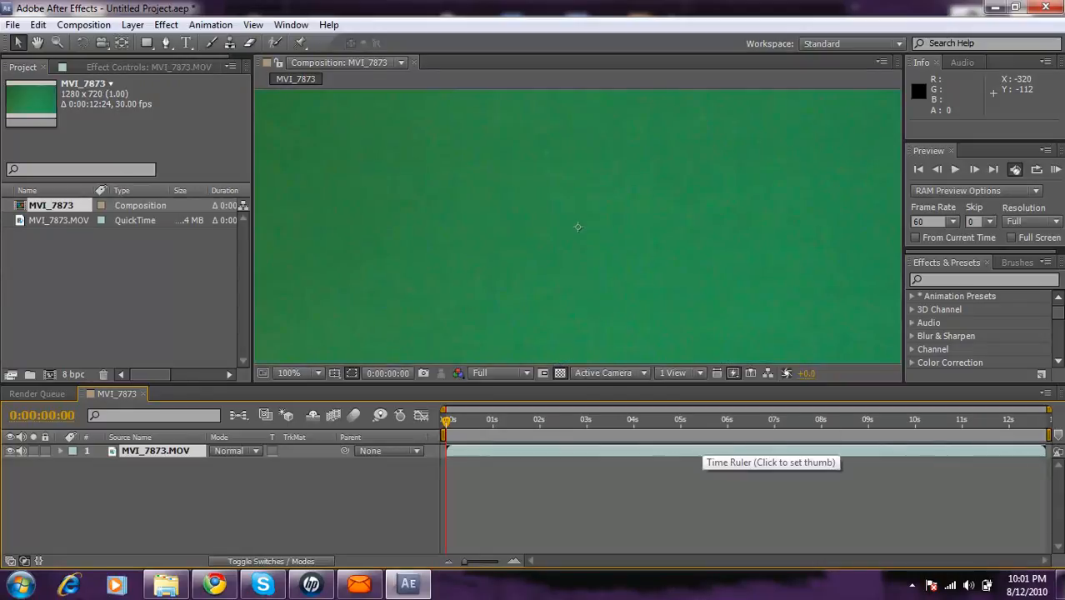
Step: Scrub the timeline forward from about 7 seconds to the gunshot frame at 0:00:08:25
left_click(784, 419)
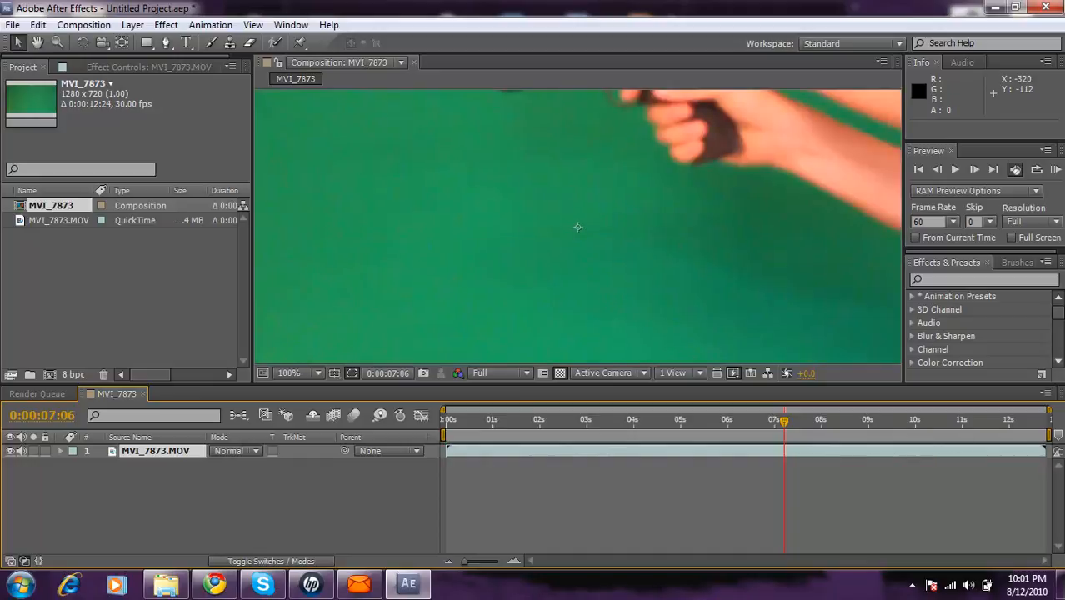
left_click(297, 373)
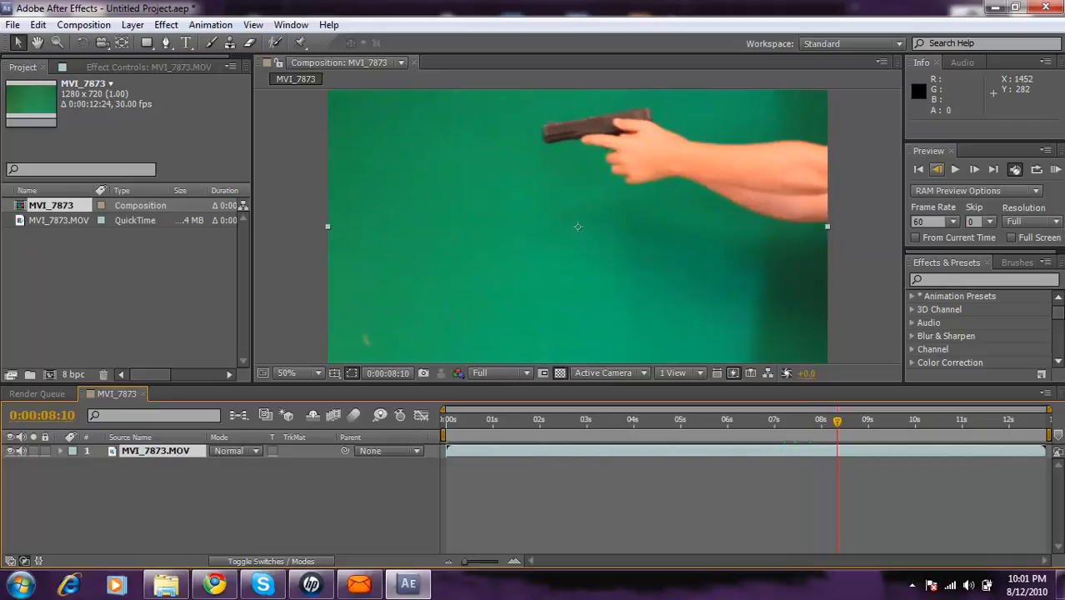
left_click(975, 169)
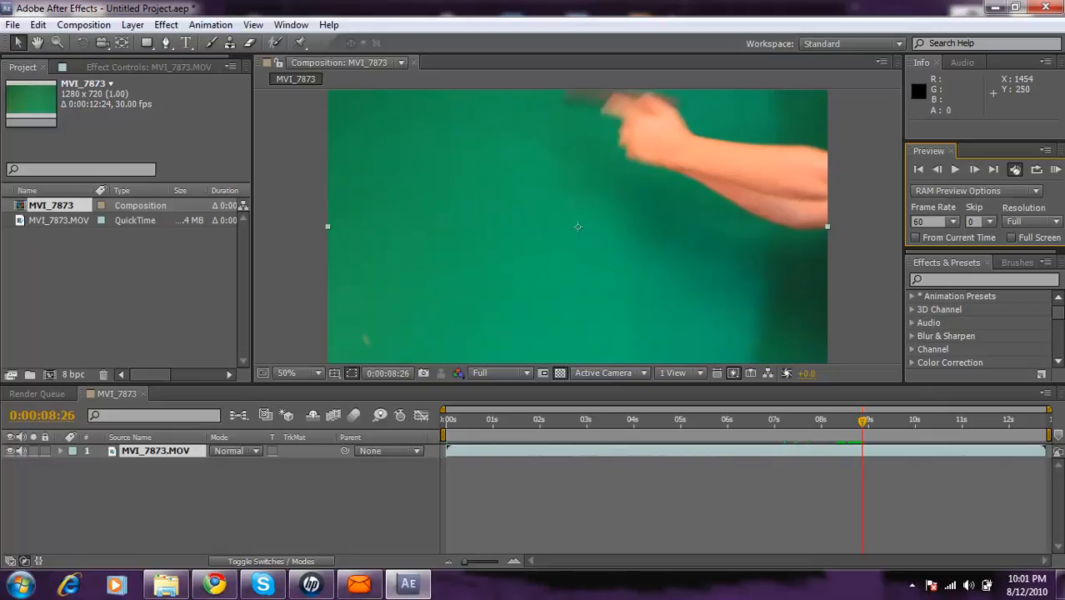
left_click(937, 169)
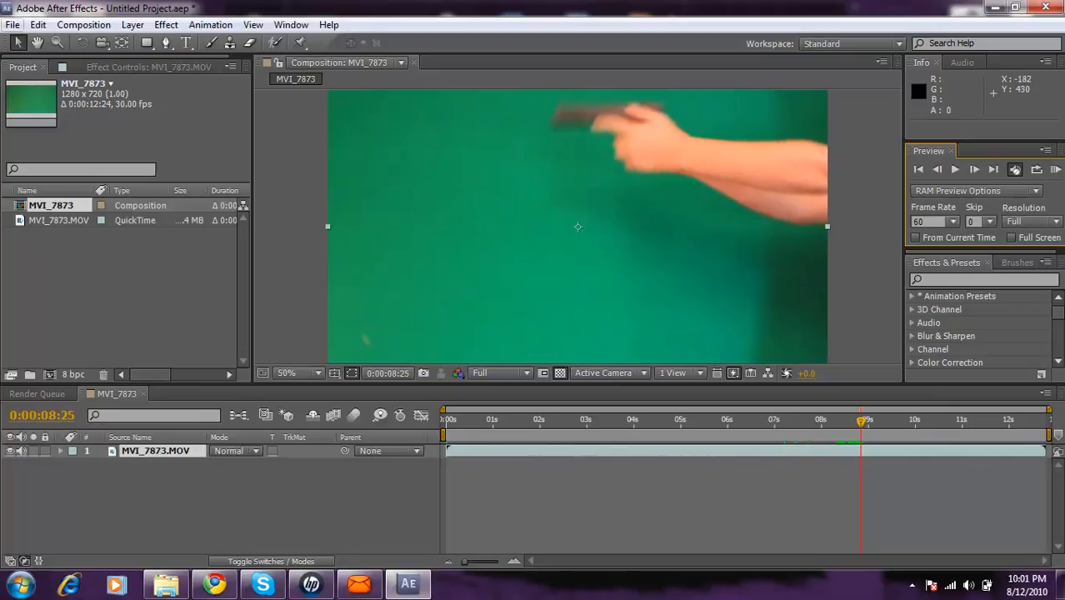
mouse_move(214, 584)
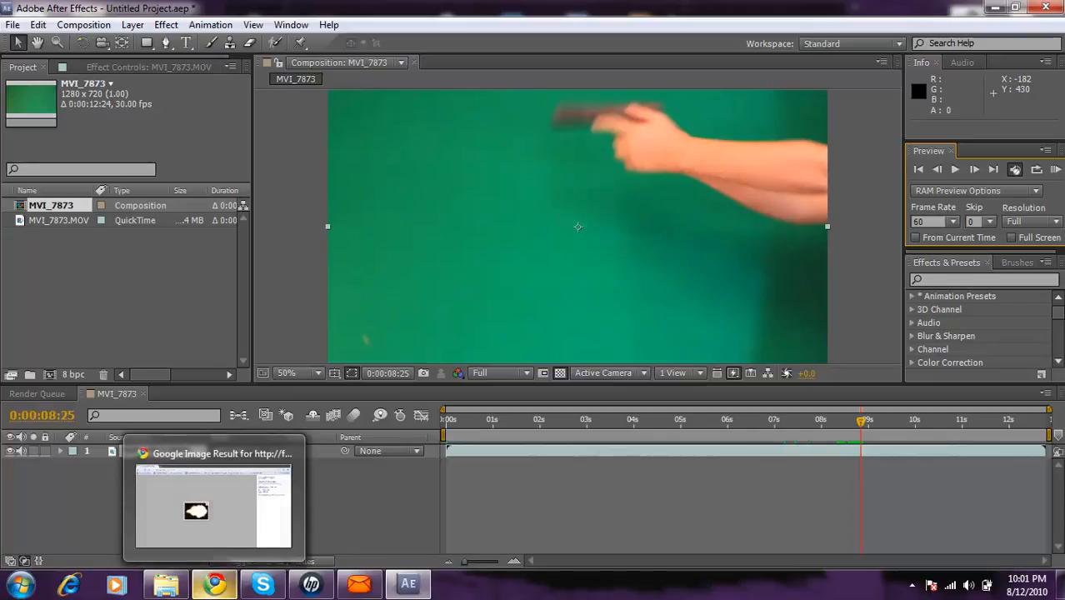
Step: Preview the muzzle flash image in Chrome, then return to the File menu
left_click(213, 500)
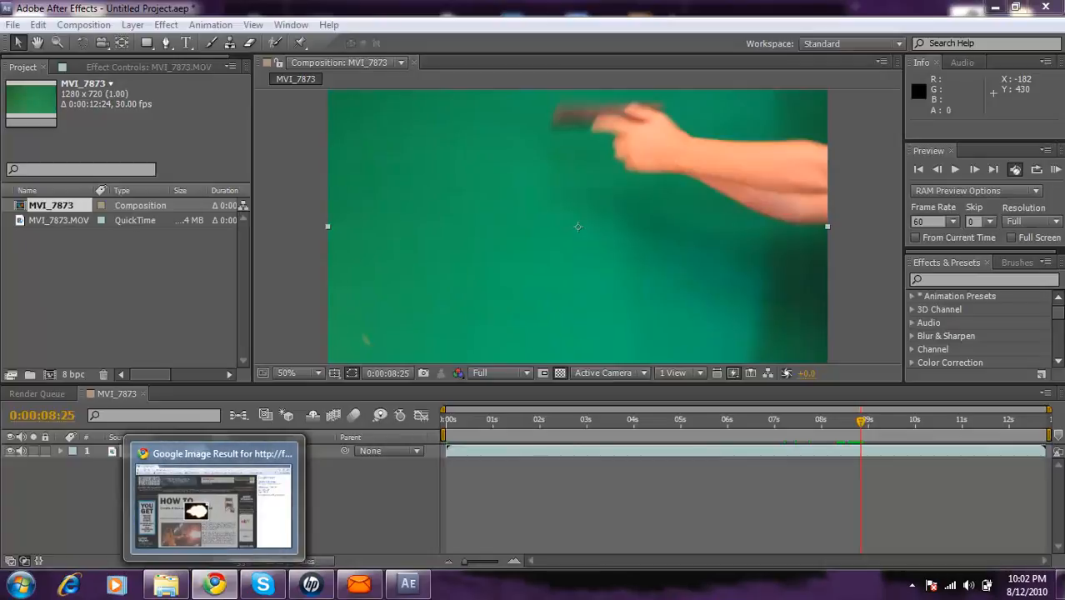
left_click(12, 24)
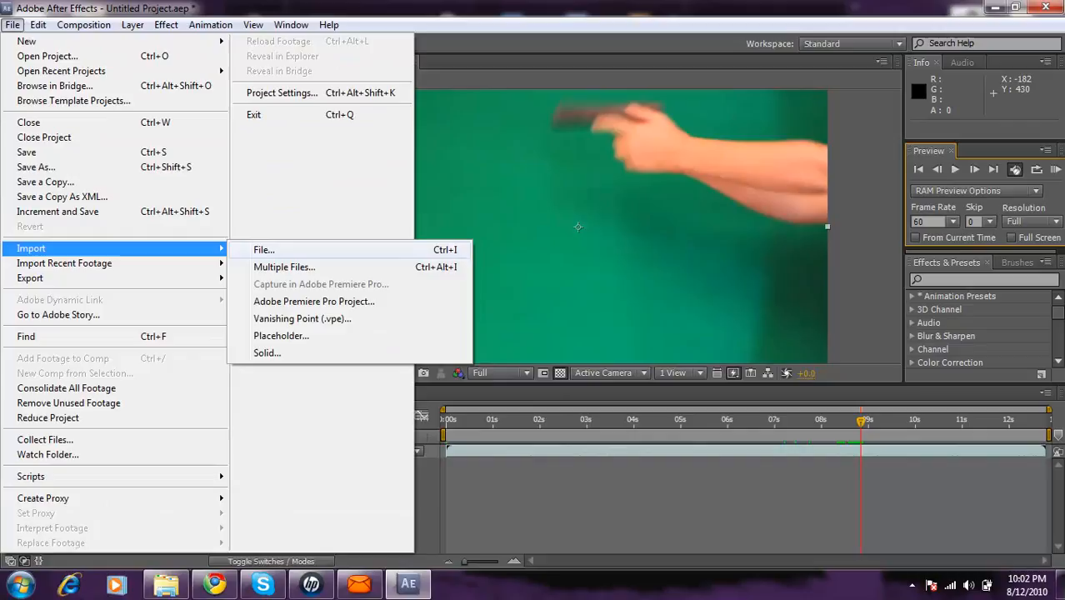
Step: Import muzzle_flash.jpg from the Computer > Pictures folder
left_click(263, 249)
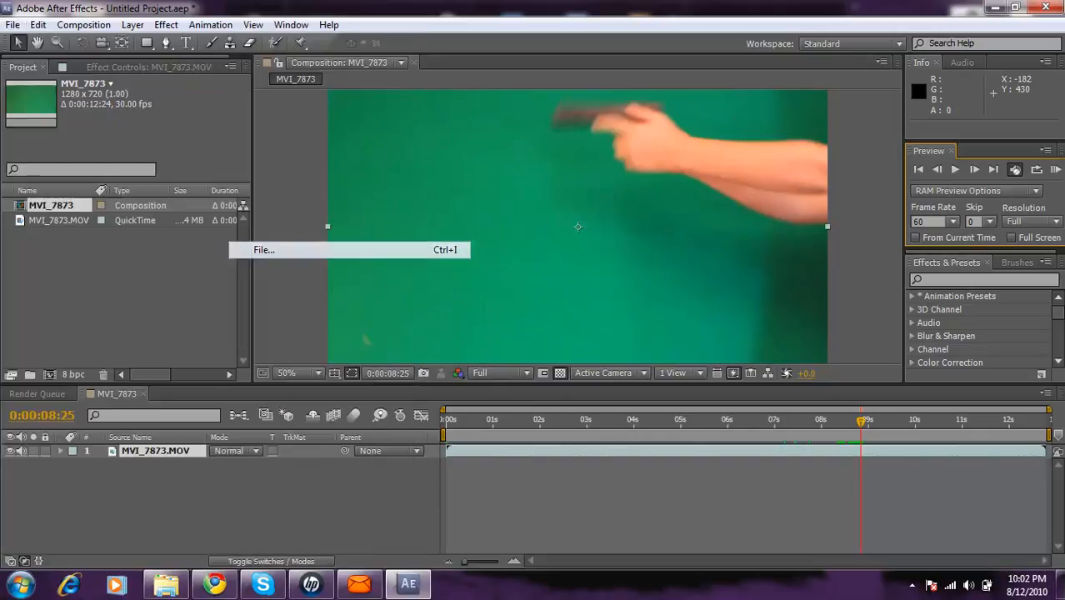
left_click(263, 249)
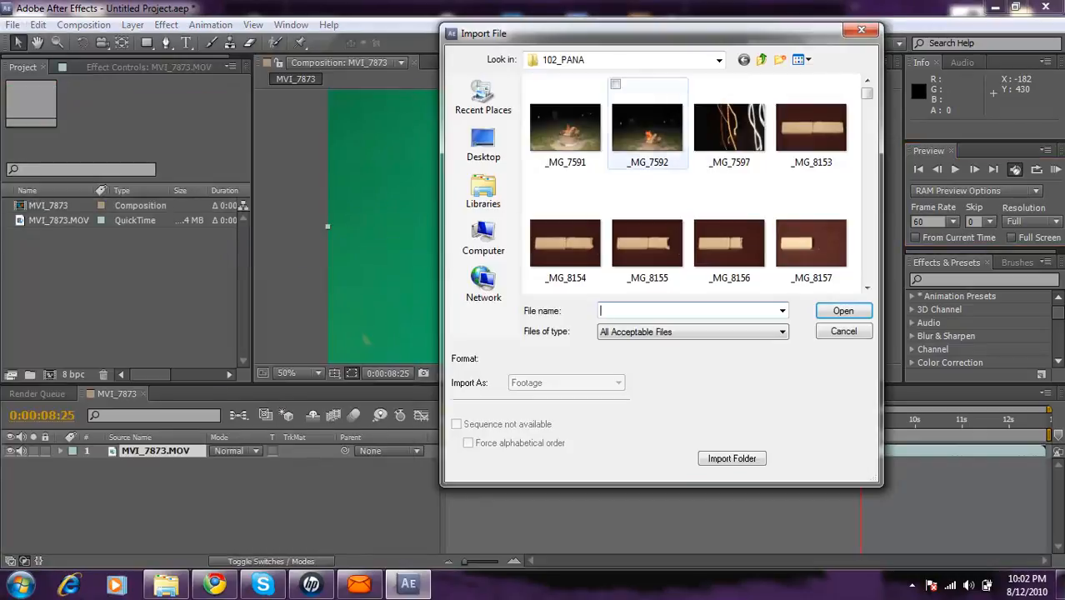
left_click(483, 237)
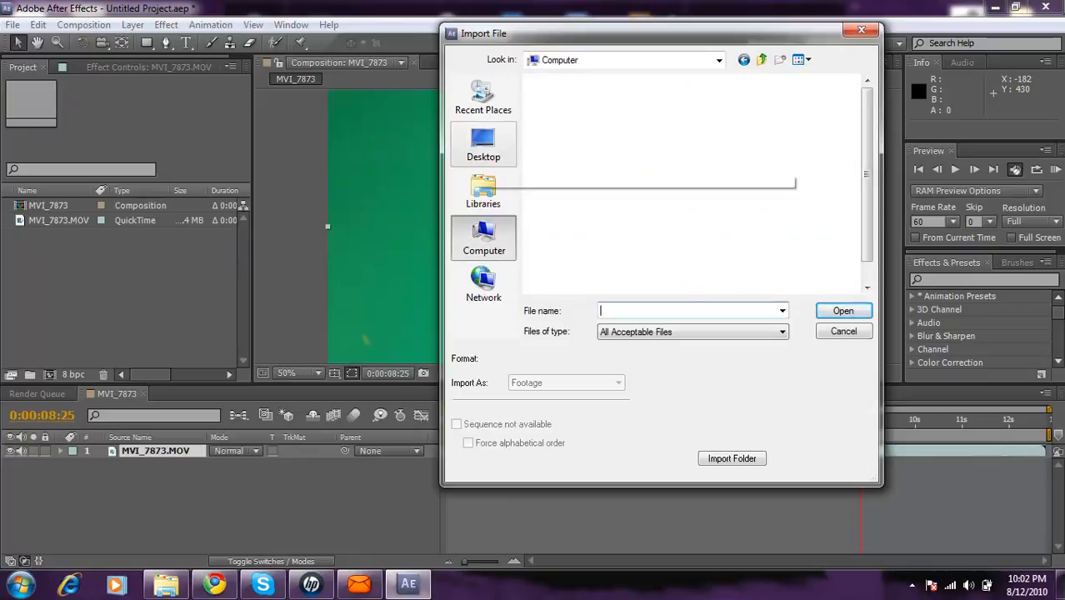
left_click(484, 192)
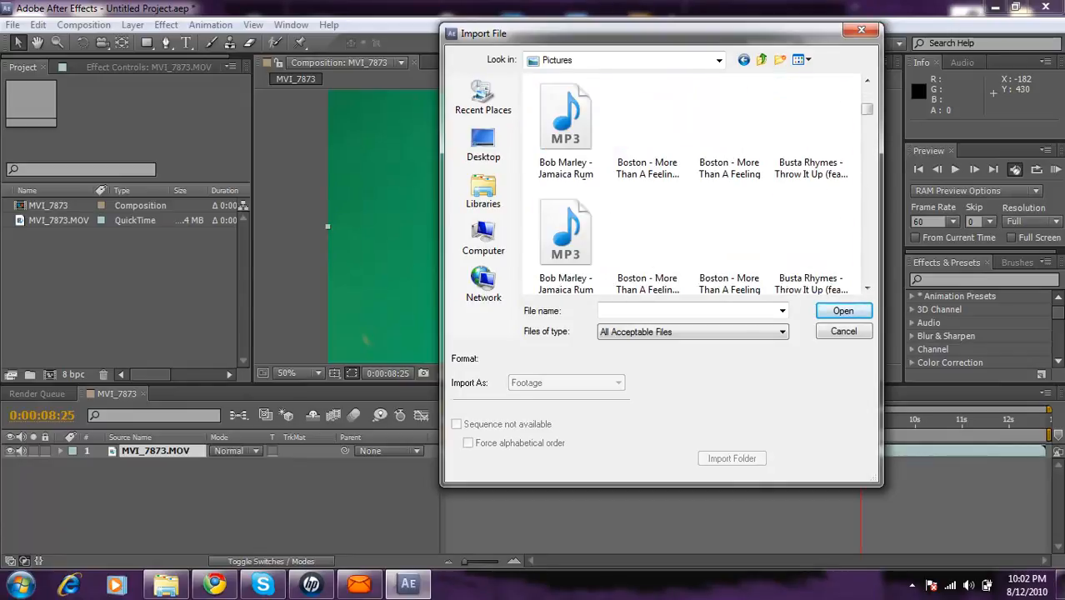
scroll("down", 3)
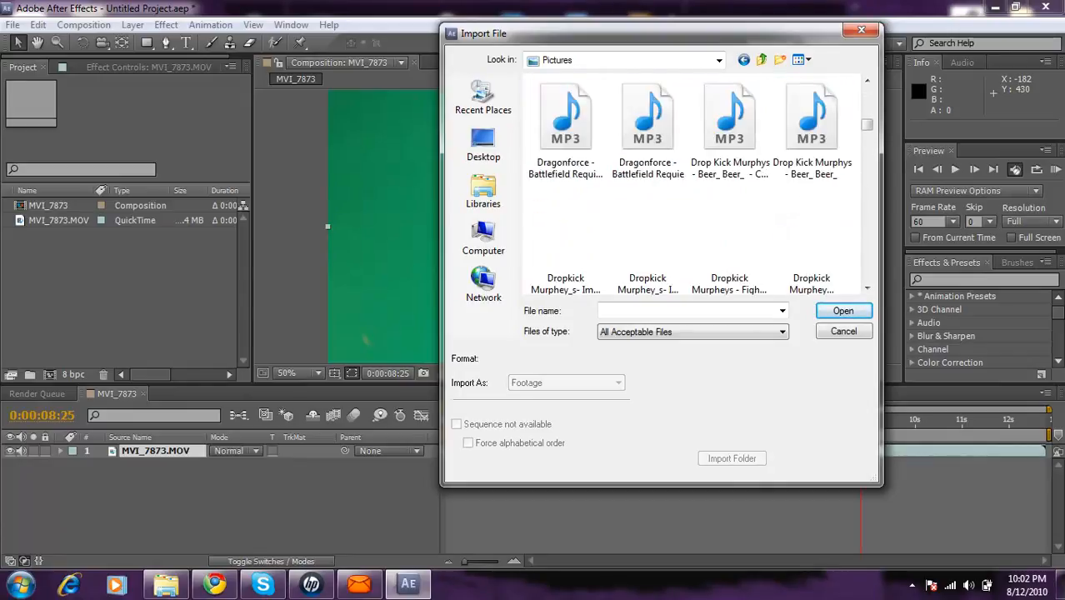
scroll("down", 3)
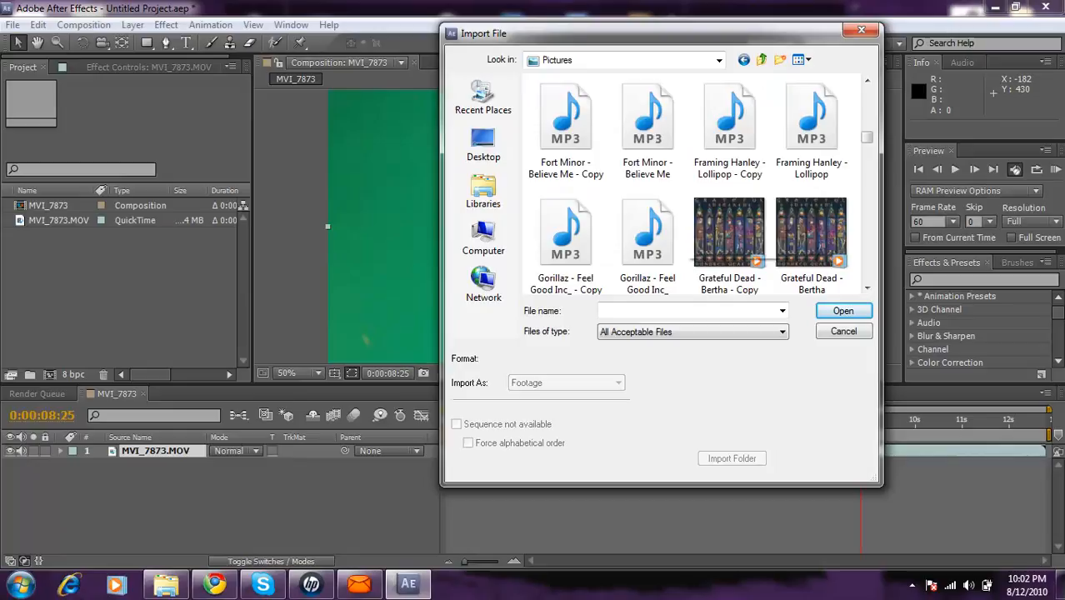
scroll("down", 3)
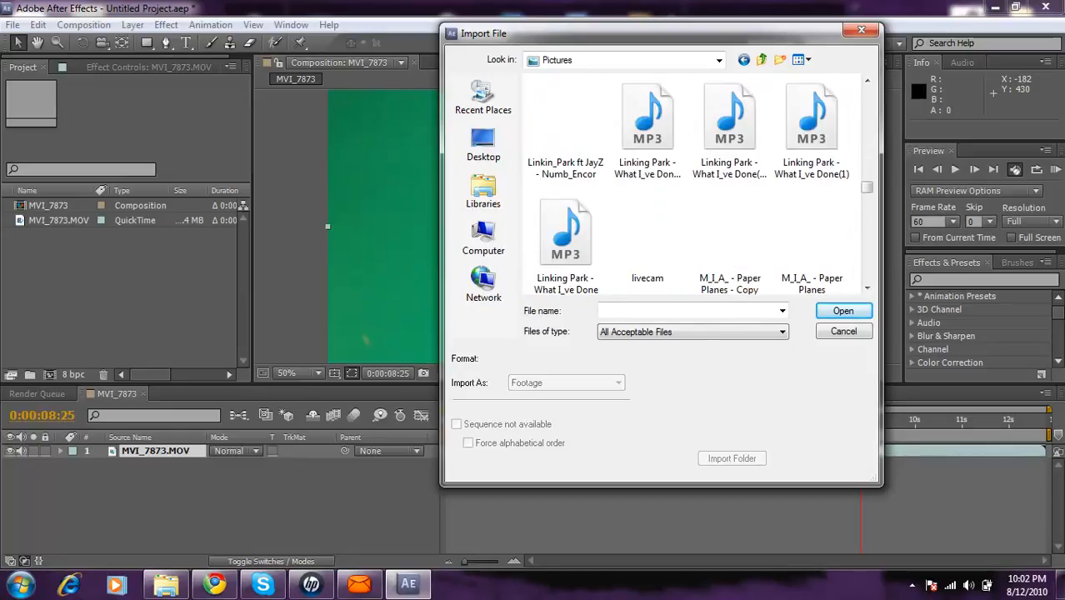
scroll("down", 3)
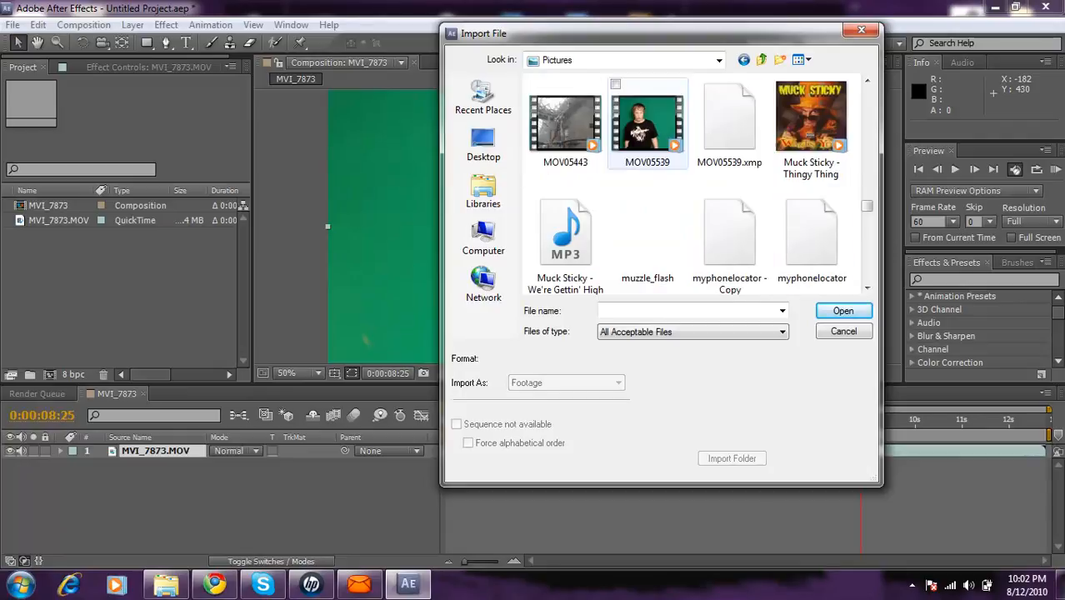
left_click(648, 238)
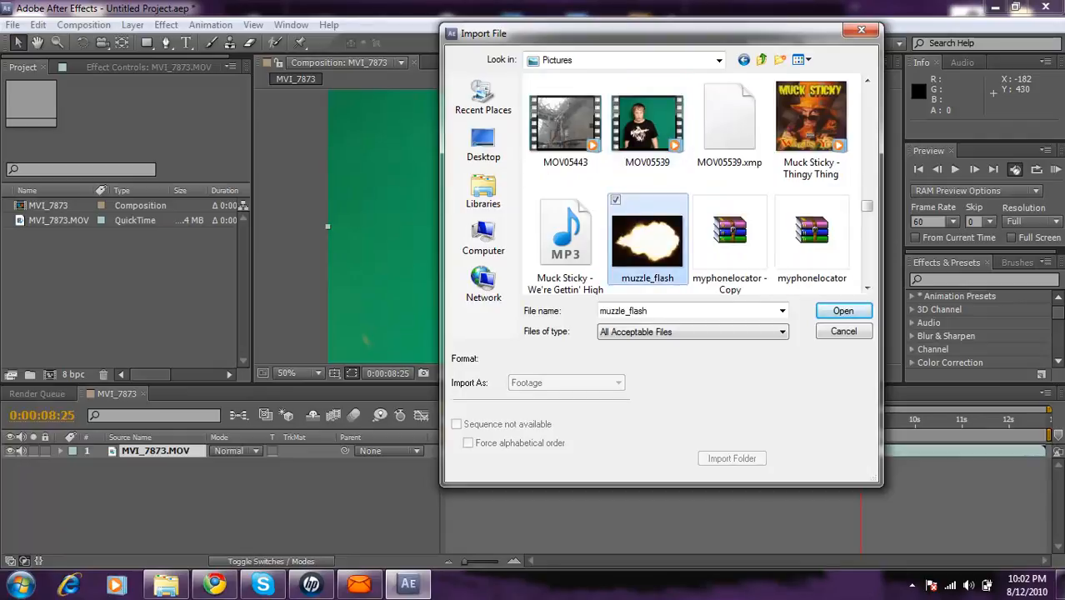
left_click(844, 310)
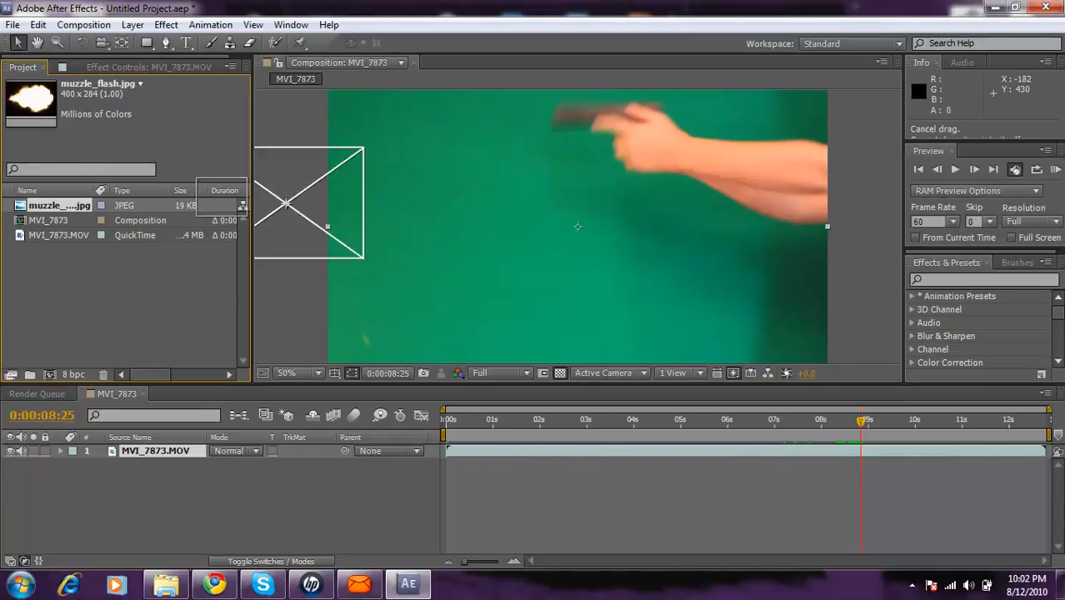
Step: Place muzzle_flash.jpg in the composition at the gun barrel tip
left_click_drag(58, 205, 533, 183)
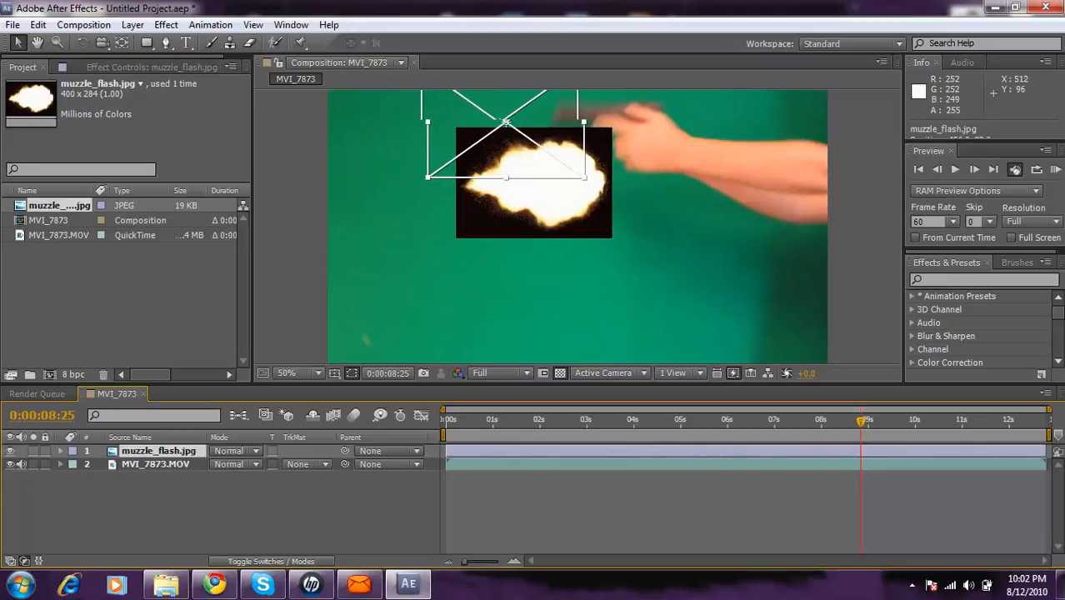
left_click_drag(534, 181, 491, 134)
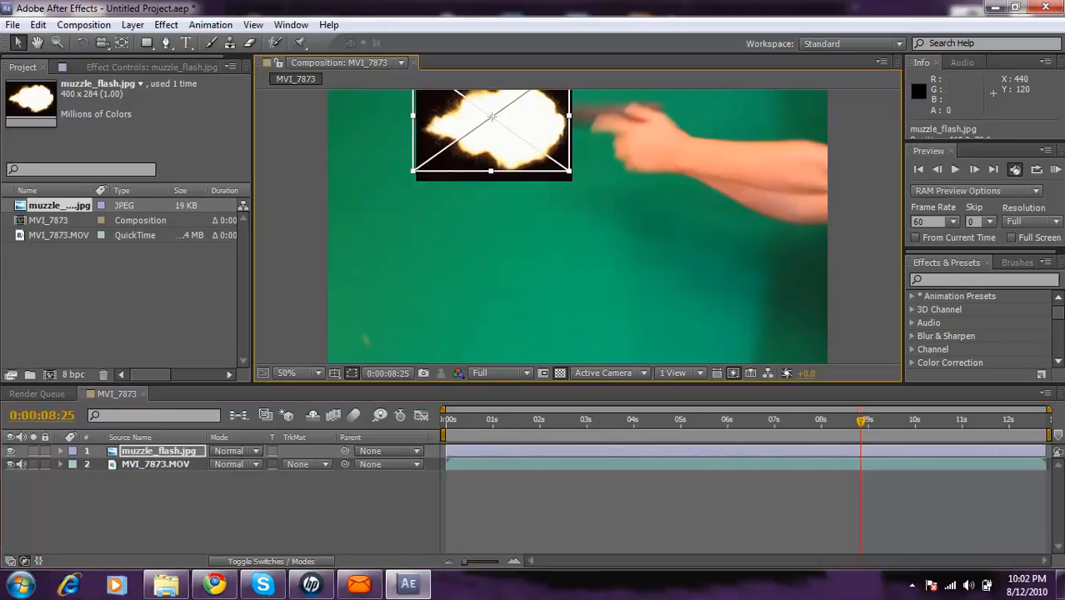
left_click_drag(491, 116, 491, 134)
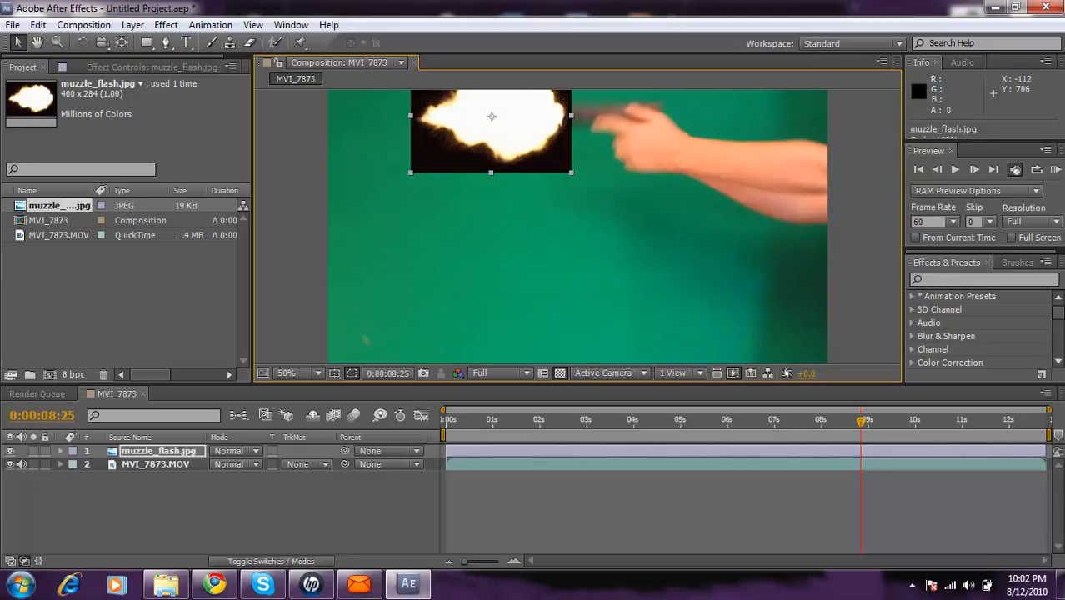
left_click(236, 450)
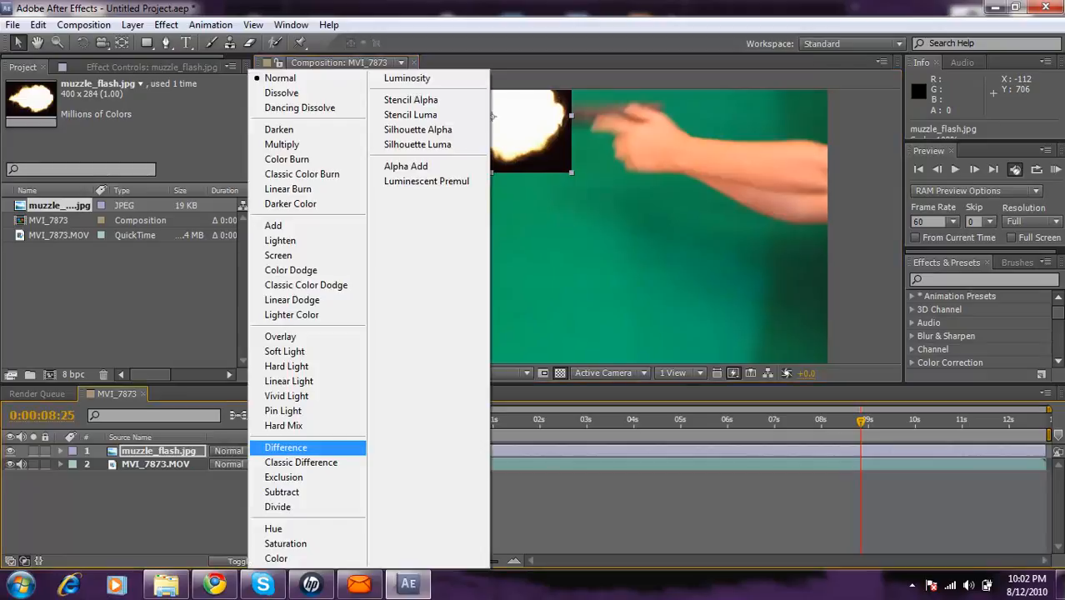
Step: Set the muzzle_flash.jpg layer's Mode to Screen and dismiss the pop-up notification
left_click(279, 255)
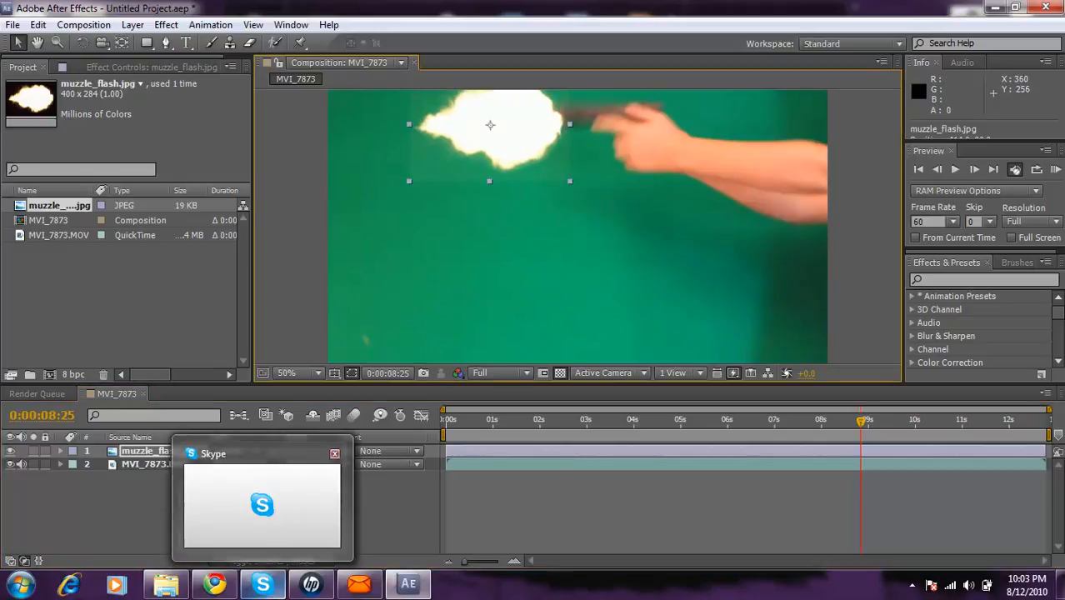
left_click(335, 453)
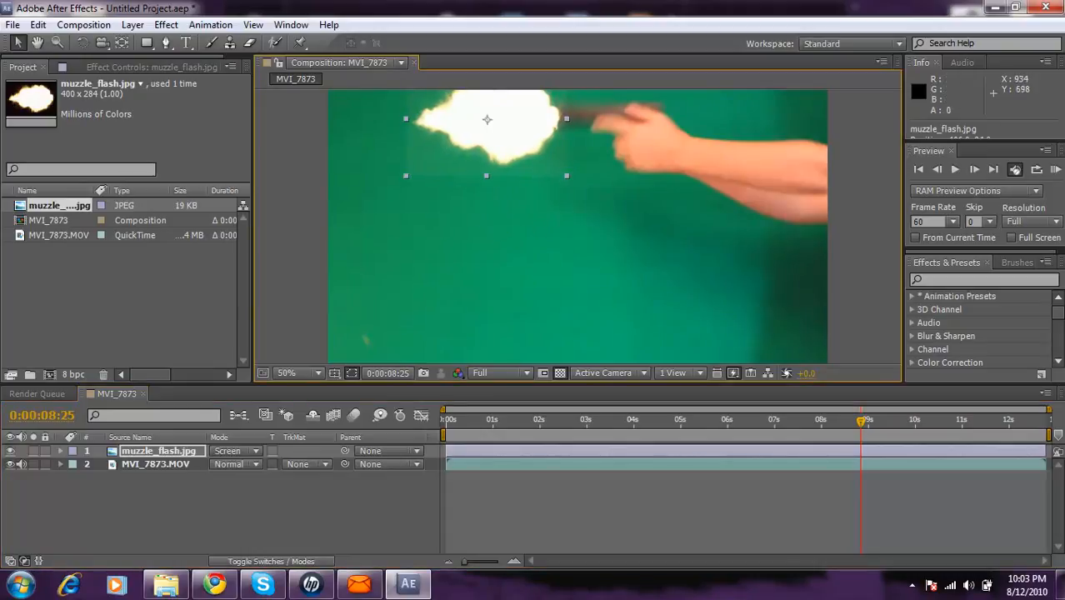
left_click(158, 451)
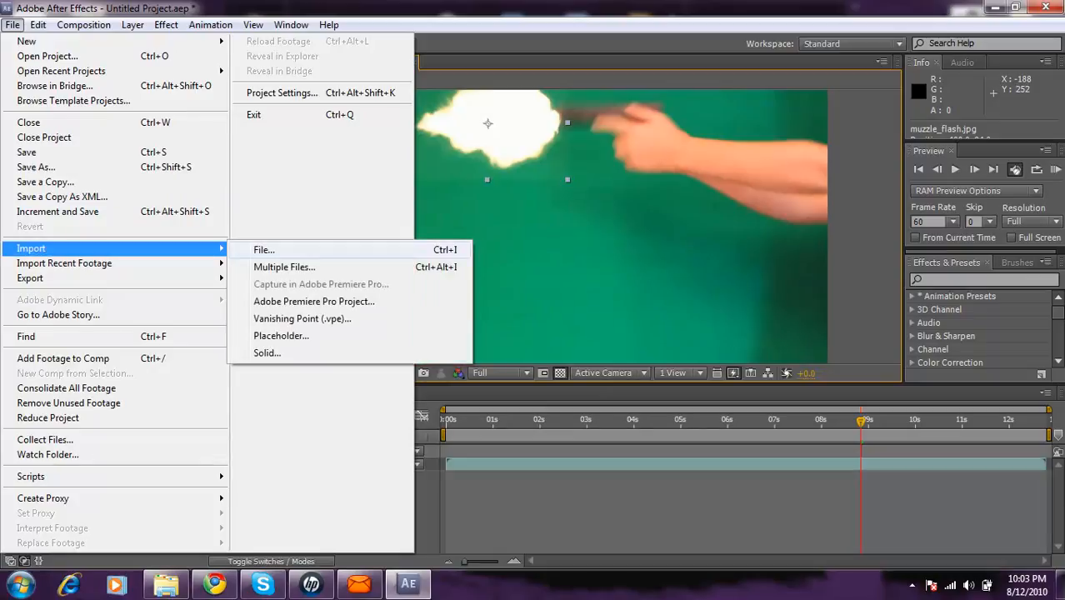
Step: Import the CannonSide01a smoke clip from Desktop > after effects video stuff
left_click(263, 249)
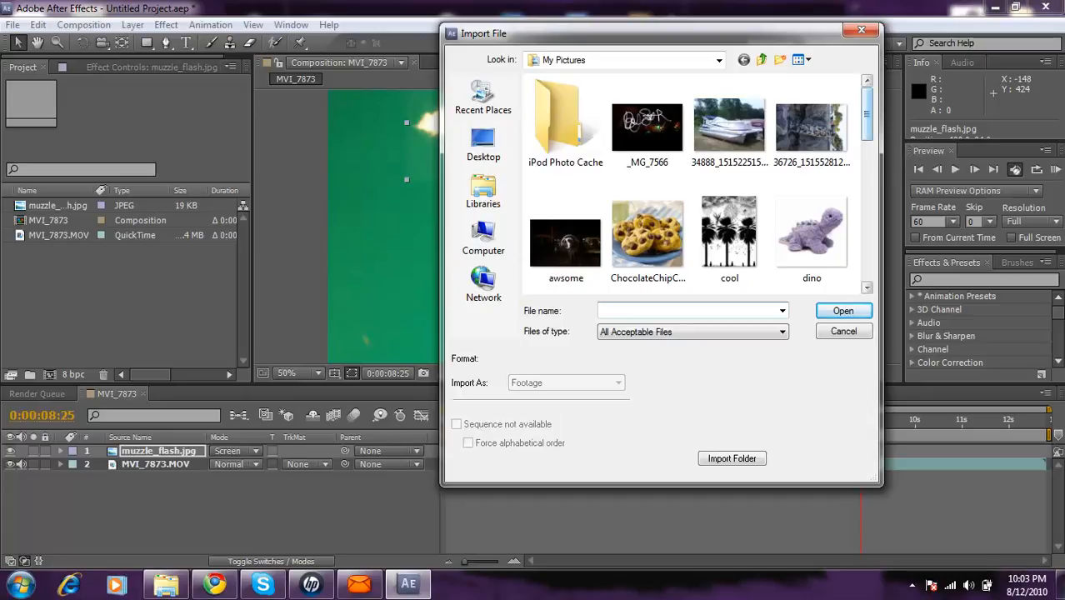
scroll("down", 3)
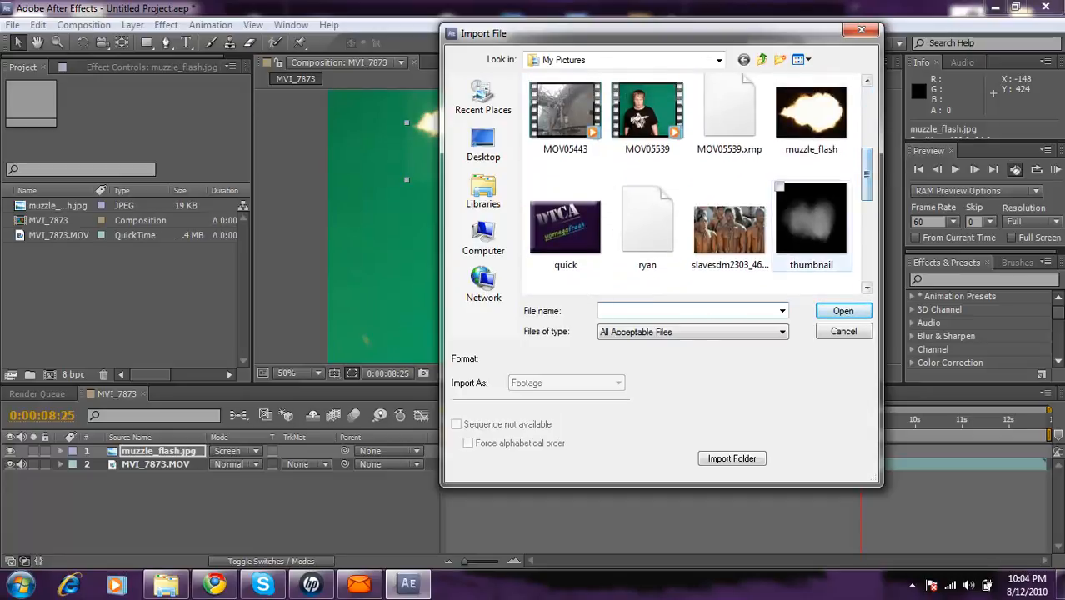
scroll("down", 3)
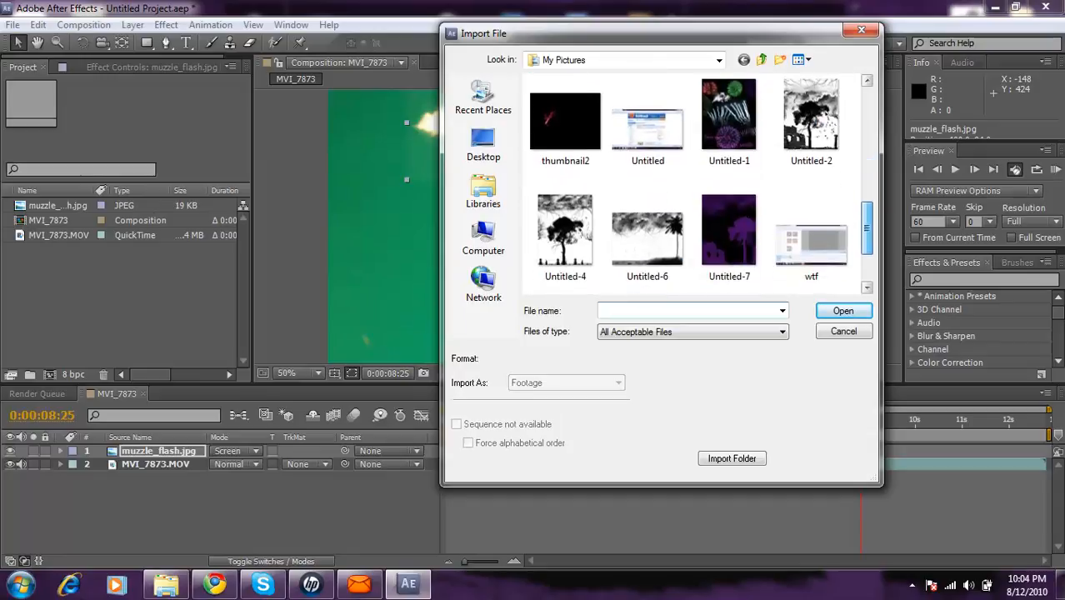
scroll("up", 3)
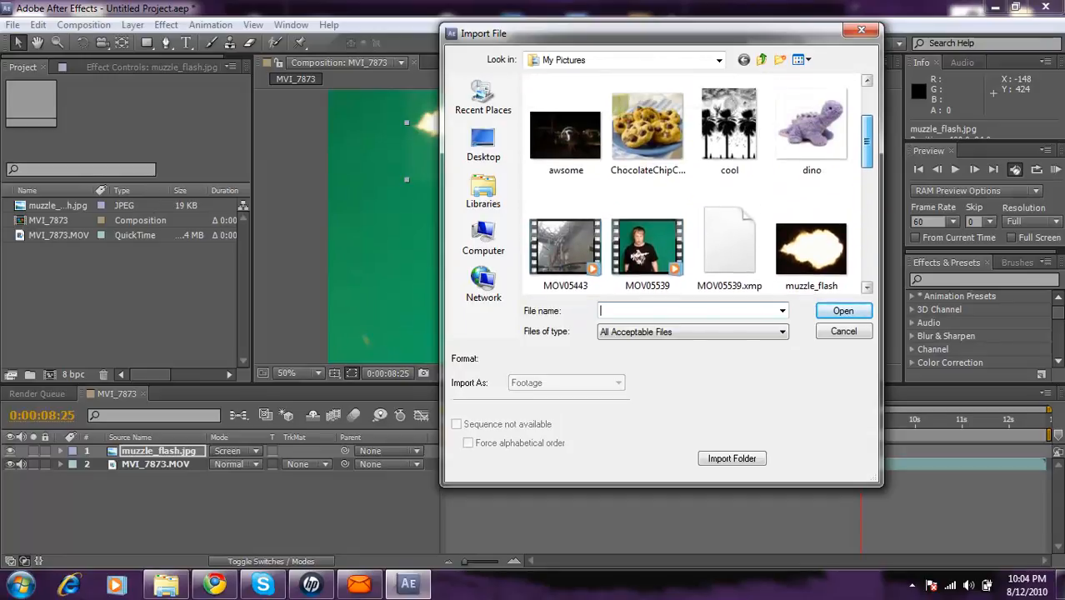
left_click(484, 192)
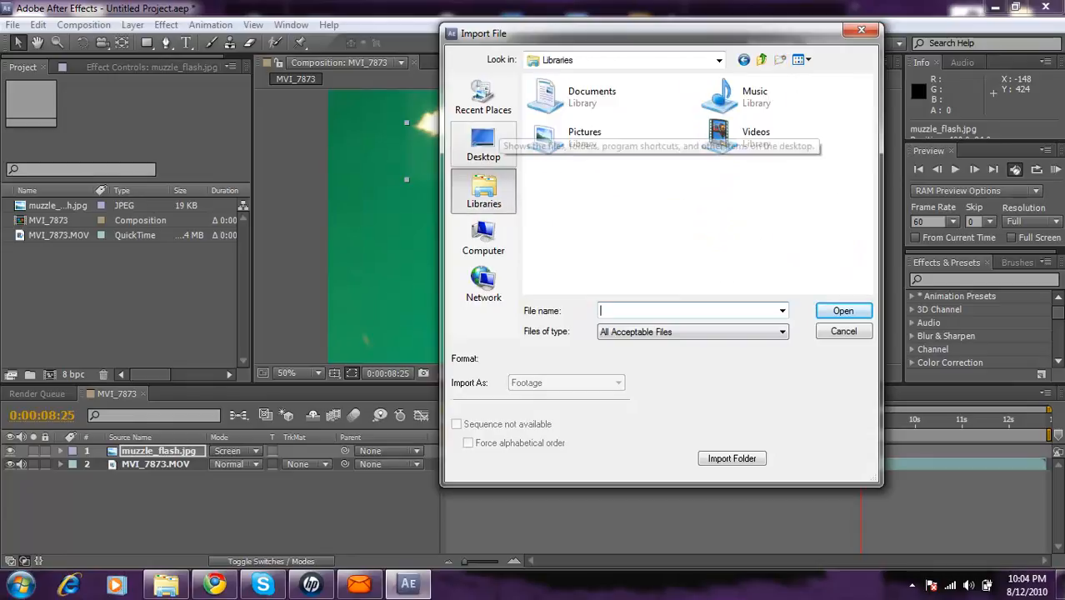
left_click(484, 143)
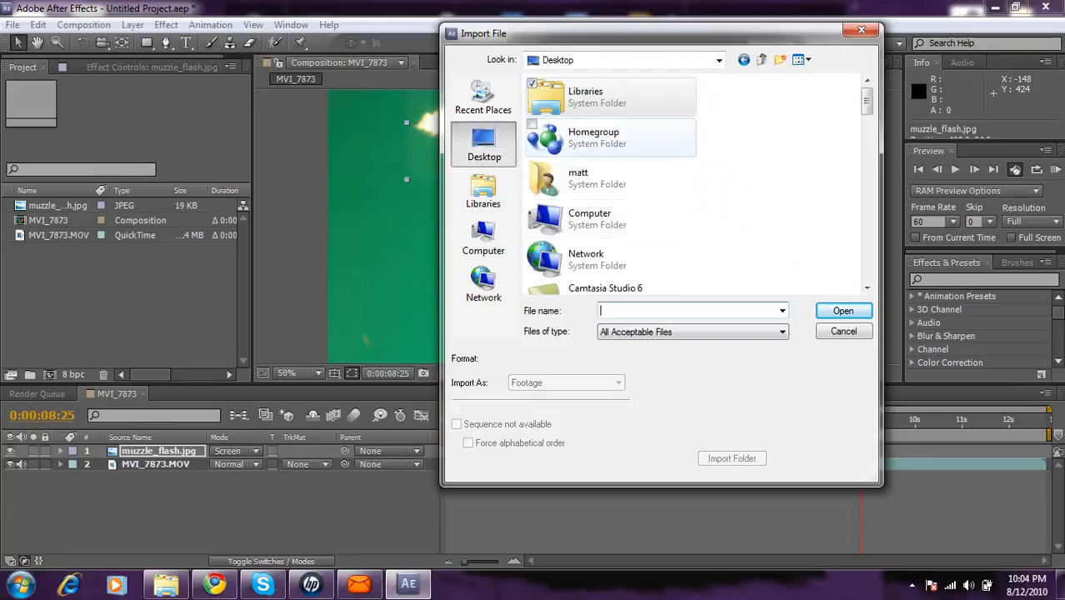
scroll("down", 3)
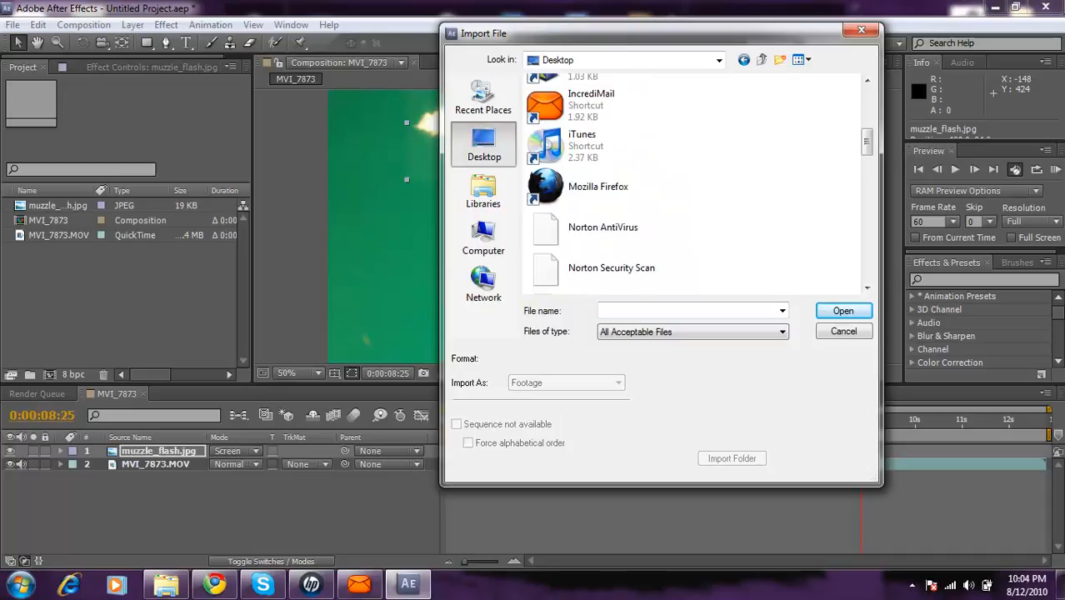
scroll("up", 3)
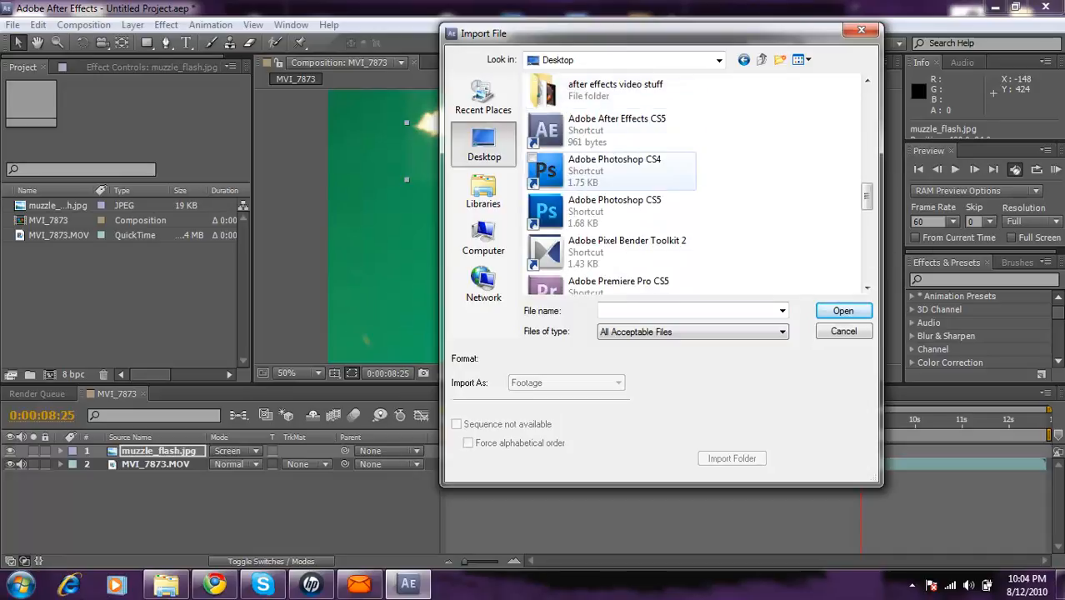
double_click(616, 89)
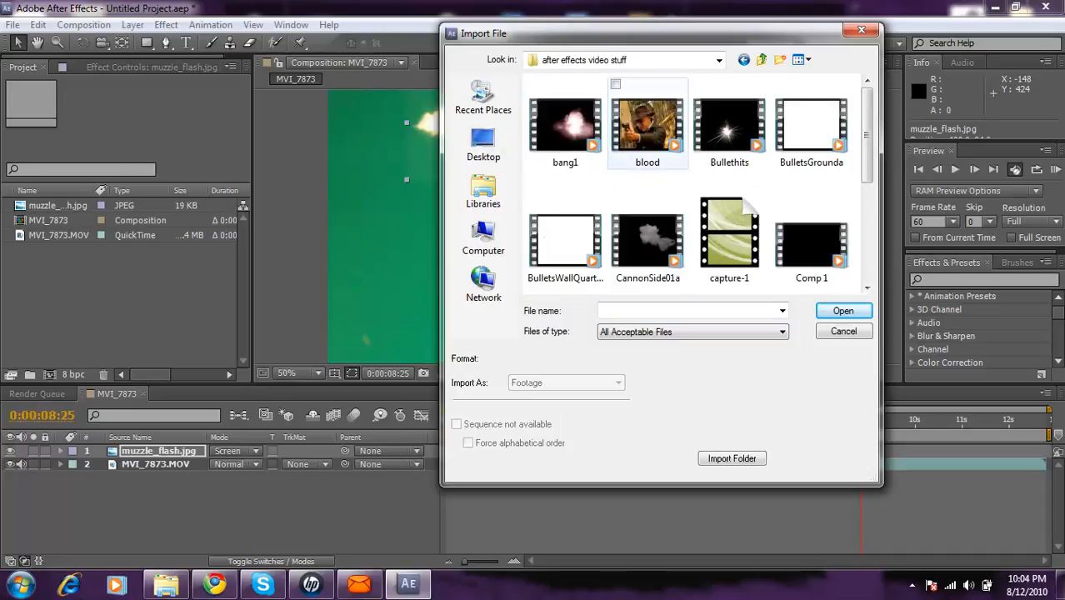
left_click(648, 240)
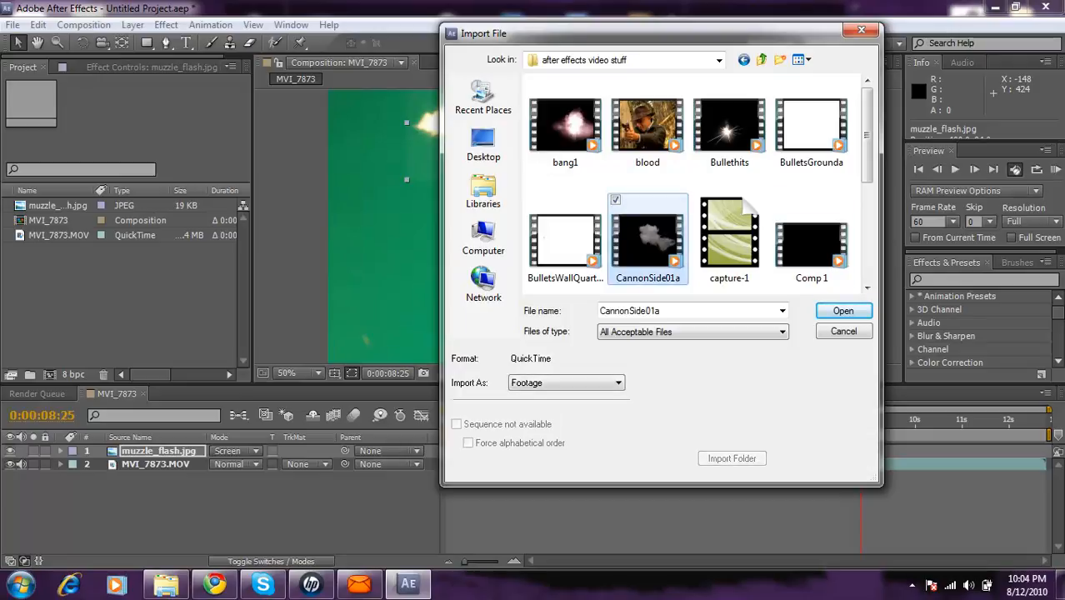
left_click(843, 310)
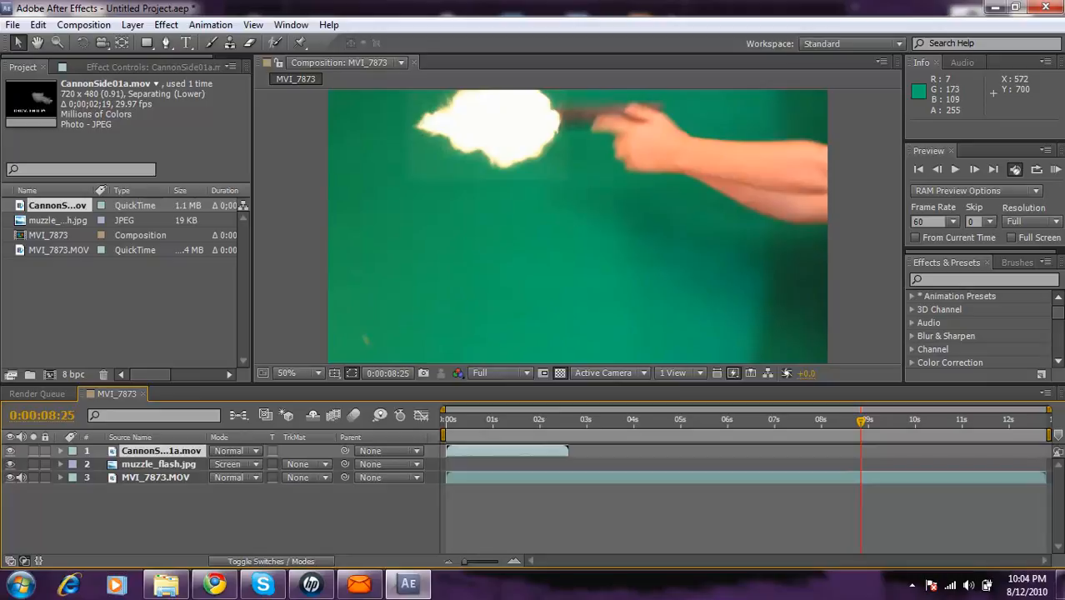
Step: Start the CannonSide01a layer near 8 seconds, positioned over the gun barrel
left_click(160, 450)
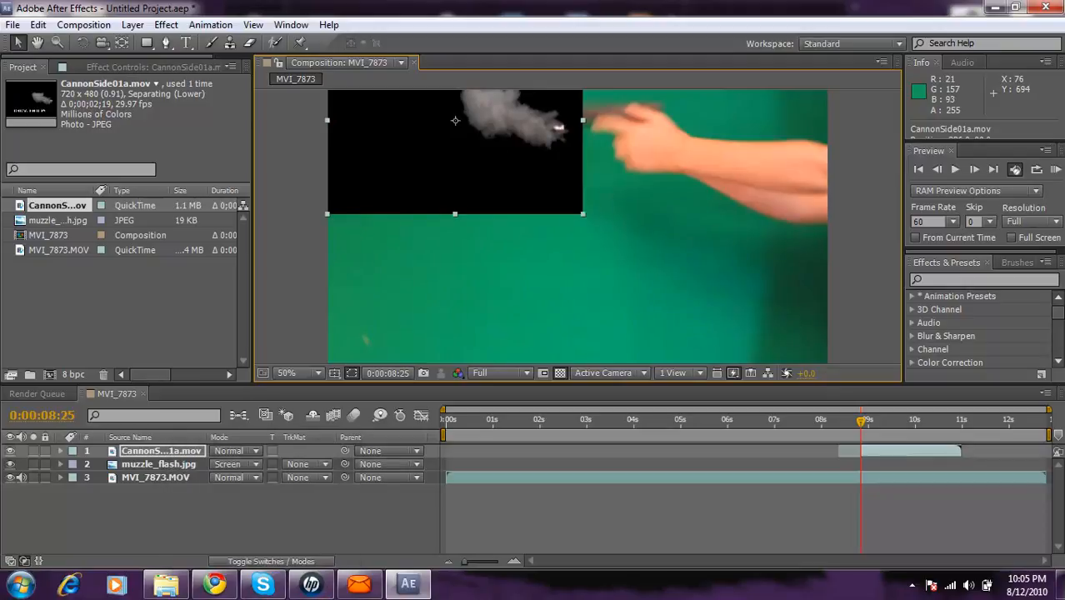
left_click(236, 450)
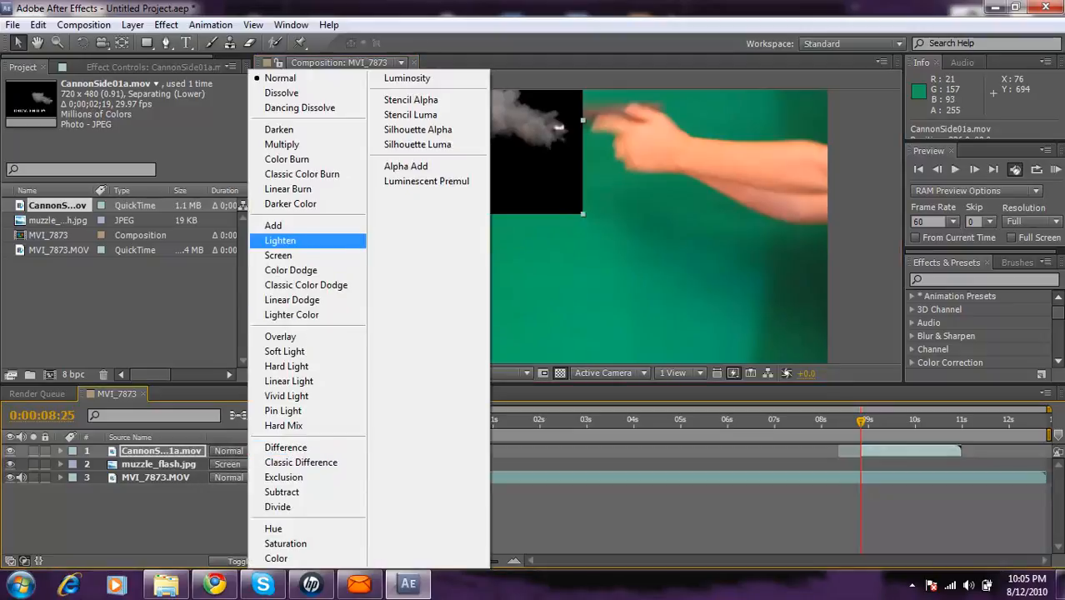
Step: Set CannonSide01a's Mode to Screen and move the time indicator back to 8:24
left_click(279, 255)
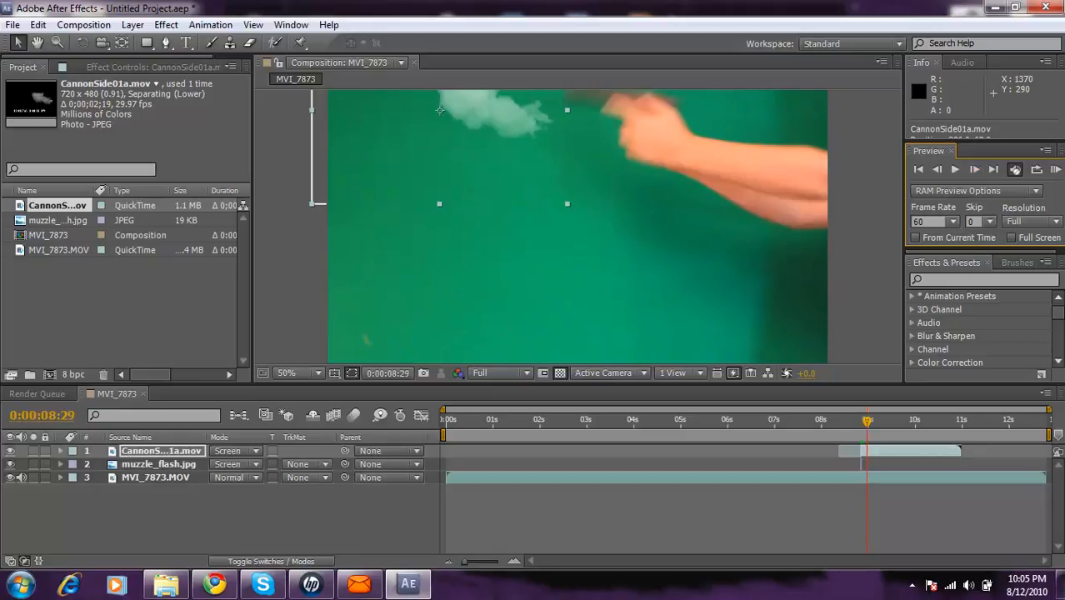
left_click(919, 170)
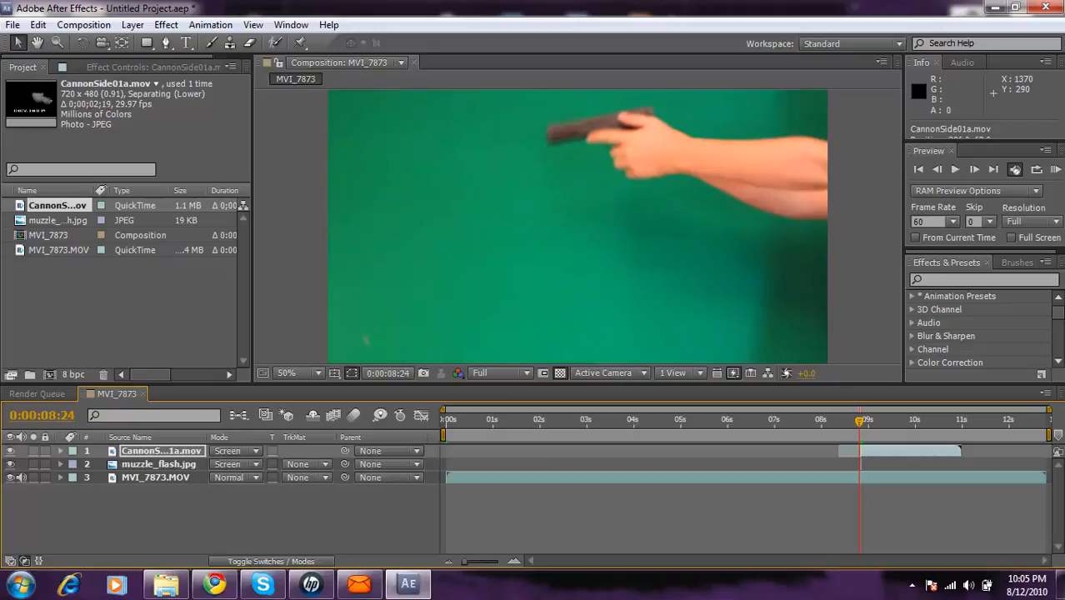
mouse_move(860, 425)
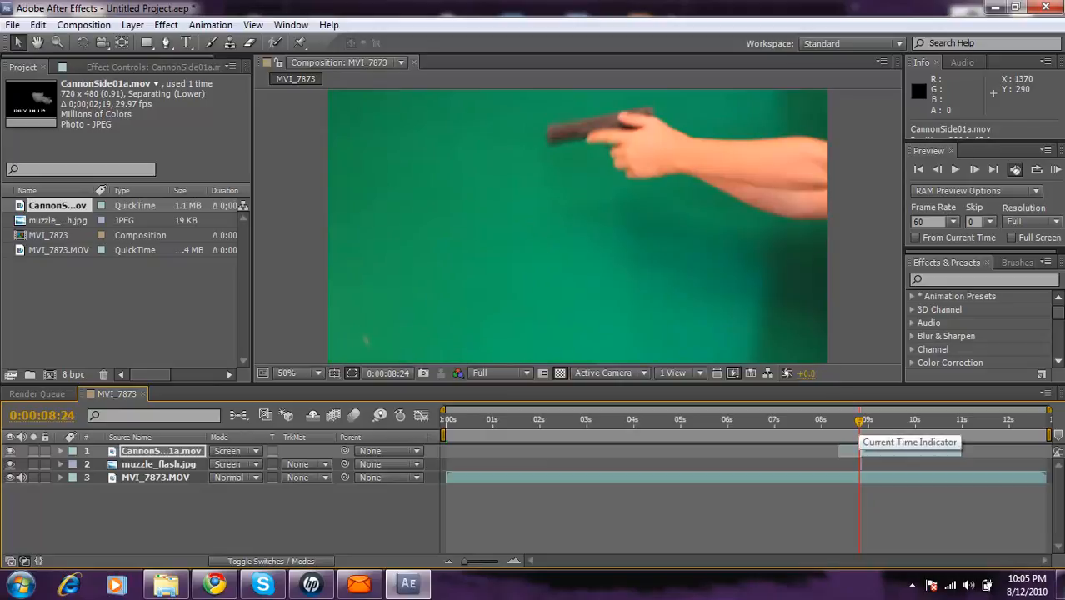
mouse_move(863, 421)
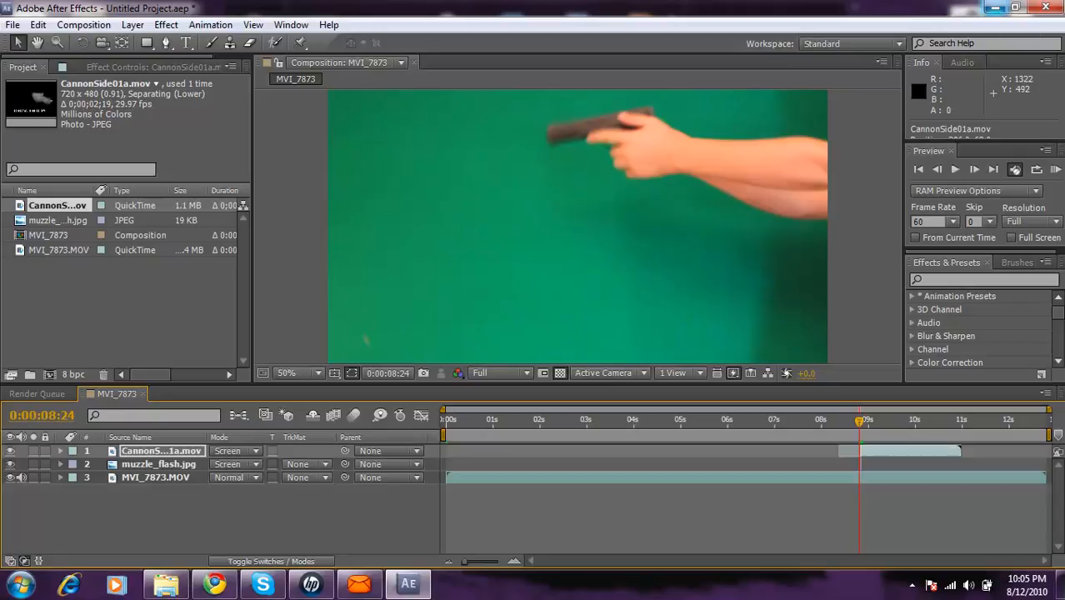
mouse_move(995, 9)
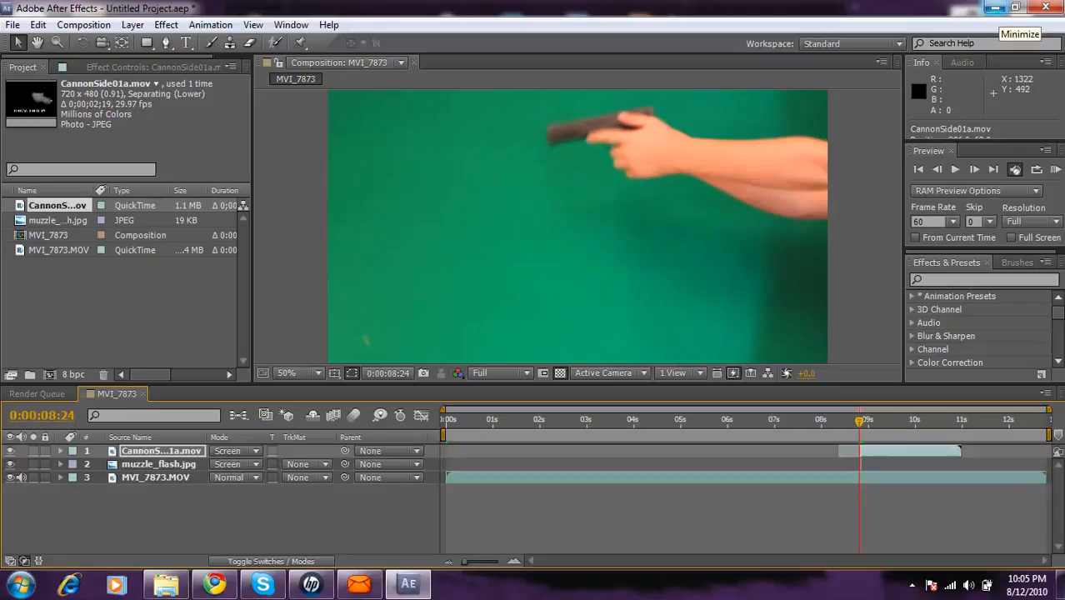